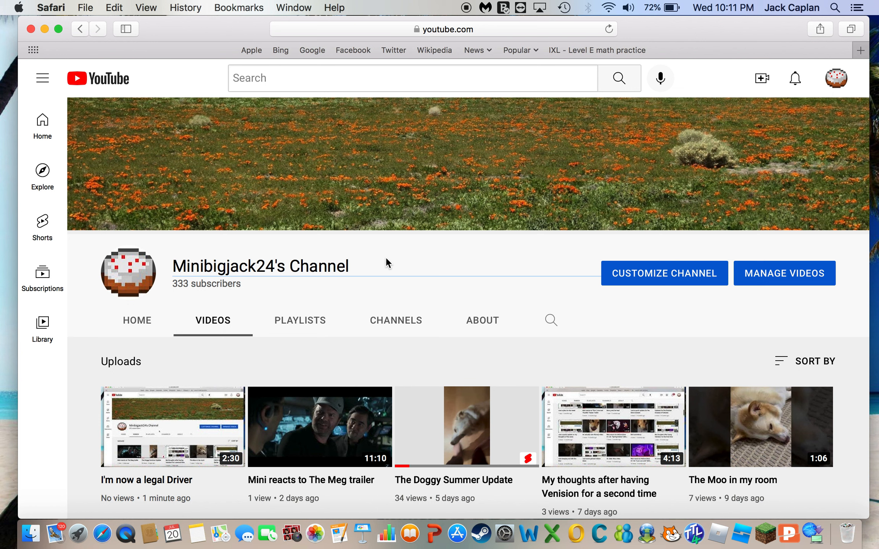
mouse_move(312, 296)
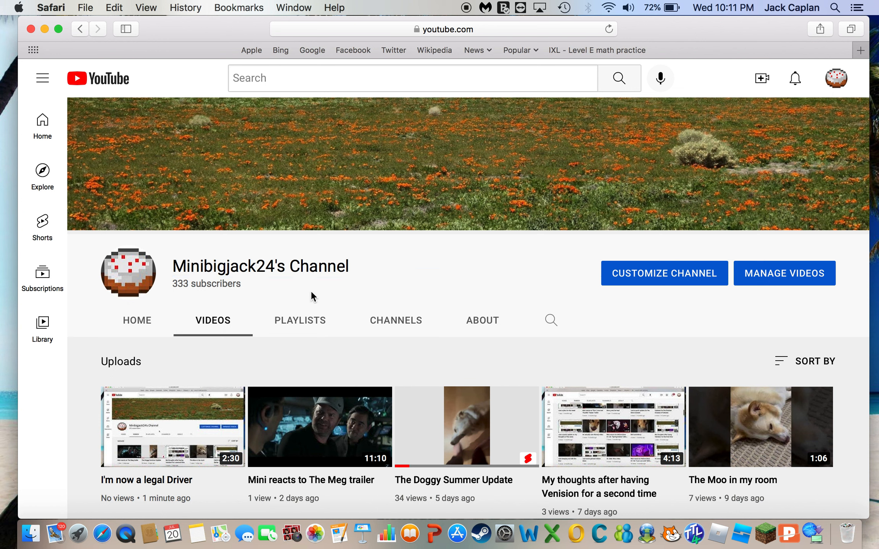
mouse_move(164, 449)
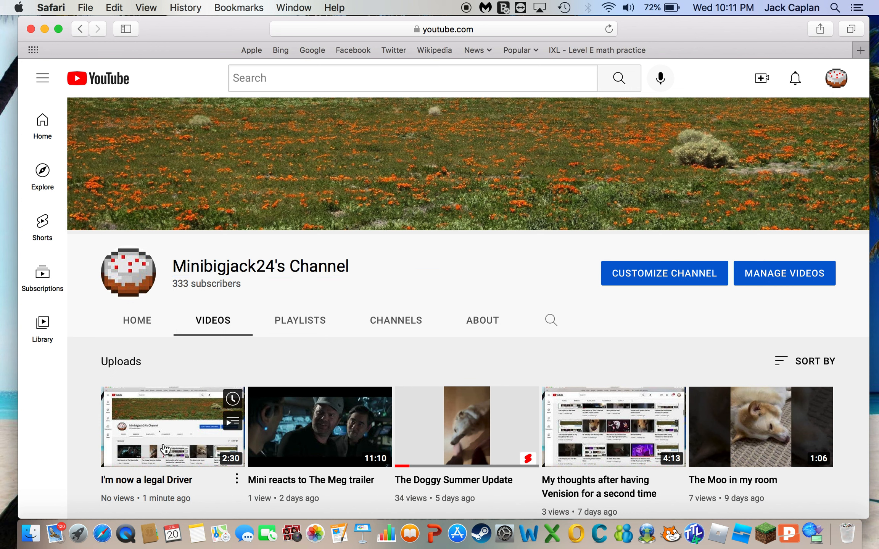
mouse_move(162, 447)
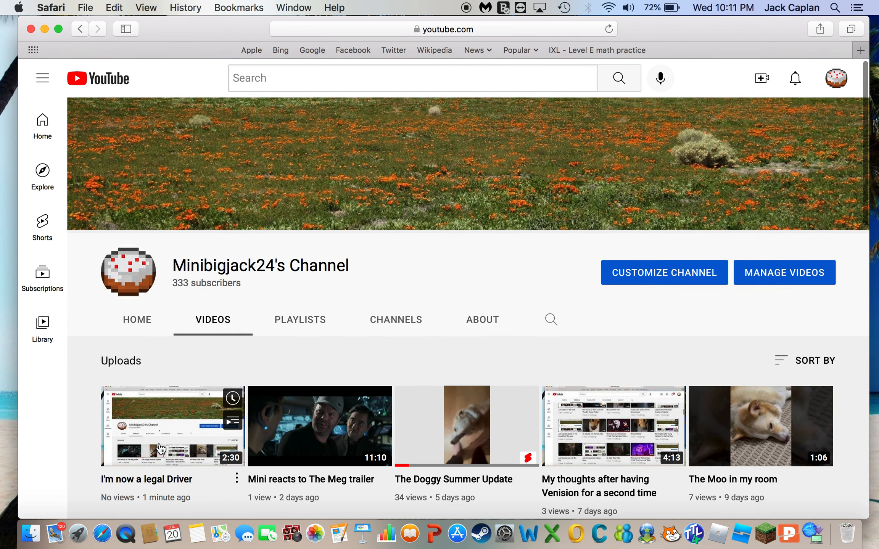
mouse_move(207, 328)
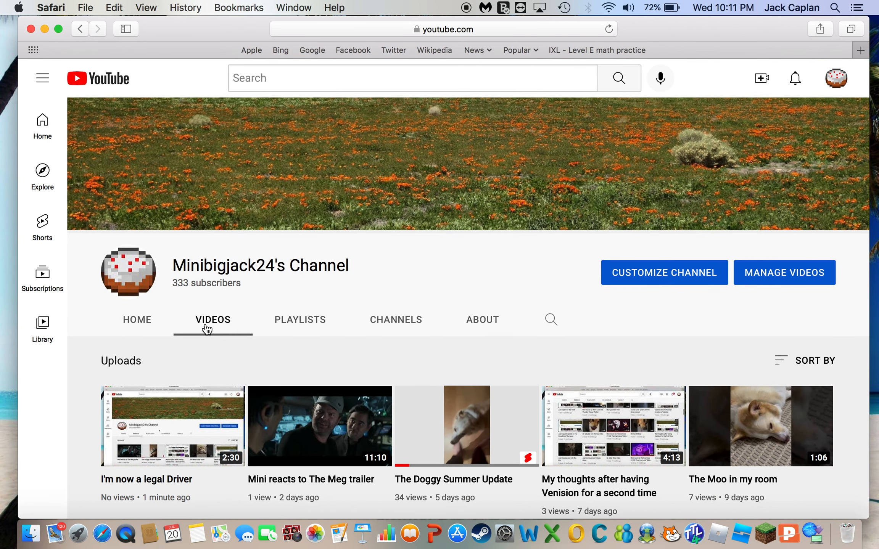
mouse_move(244, 297)
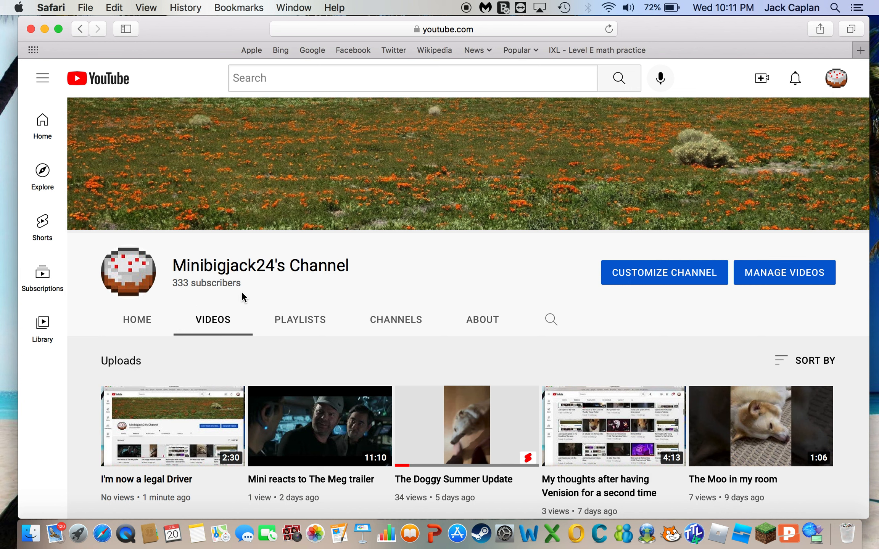
mouse_move(244, 298)
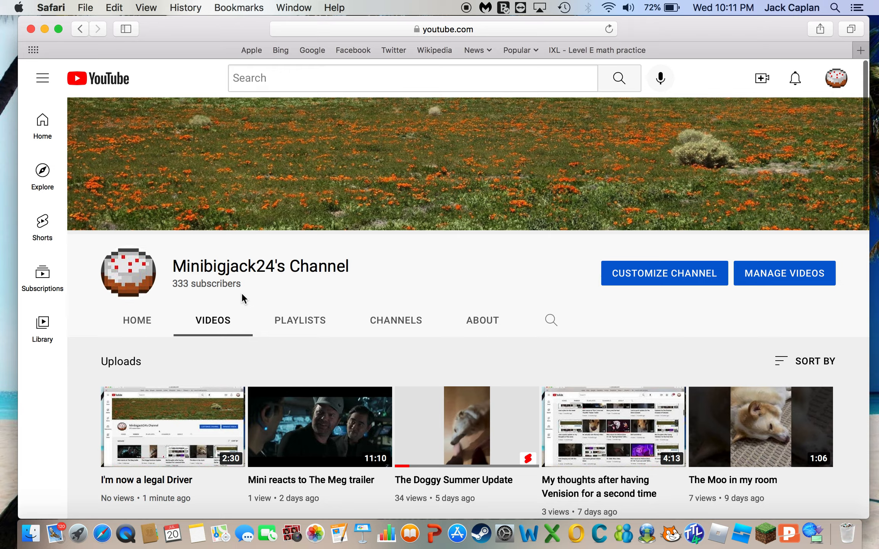
scroll("down", 3)
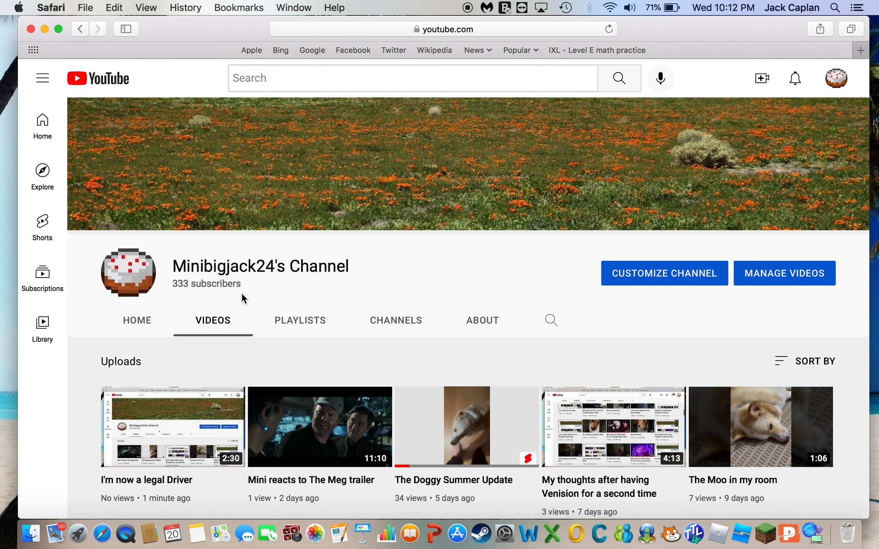
mouse_move(468, 74)
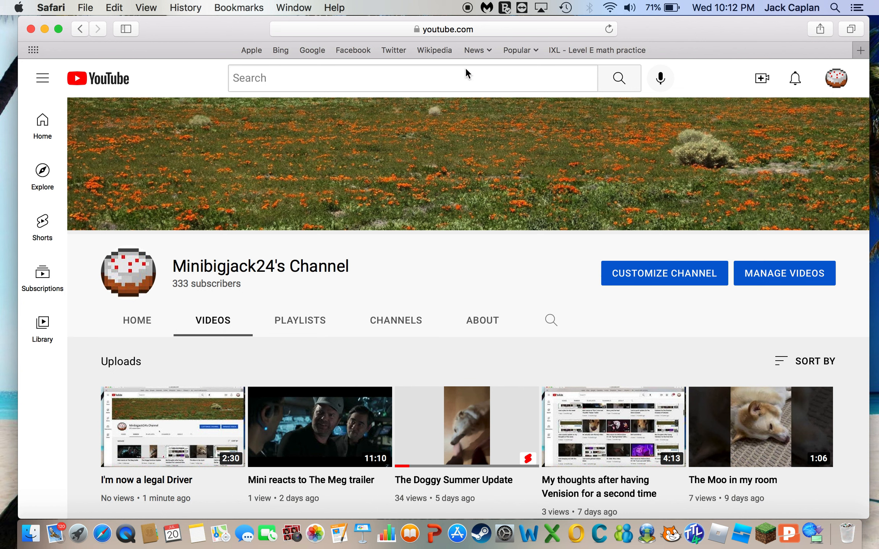